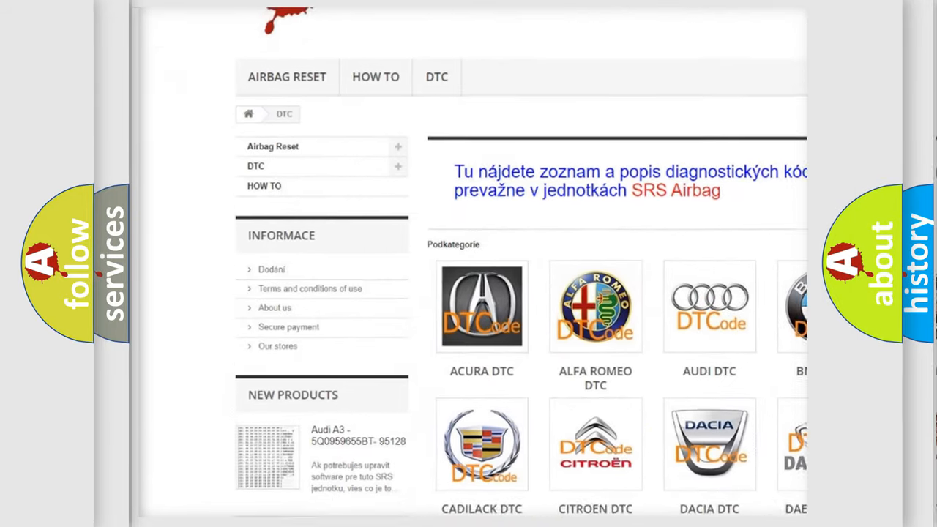
{"action": "scroll", "scroll_direction": "down", "scroll_amount": 3}
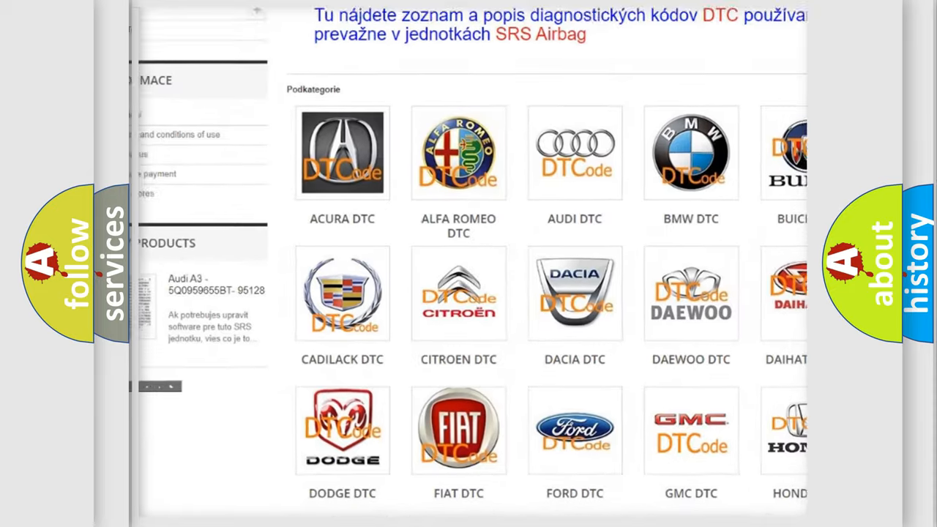
{"action": "scroll", "scroll_direction": "down", "scroll_amount": 3}
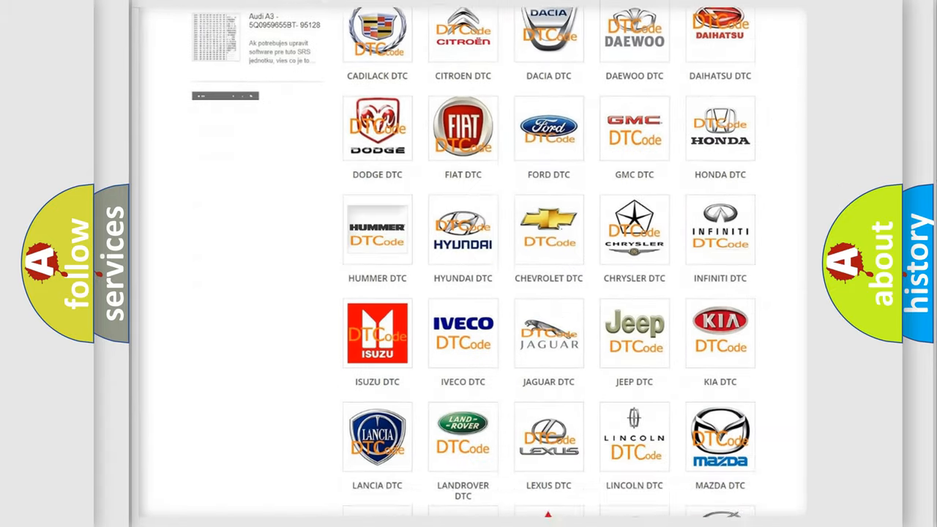
{"action": "scroll", "scroll_direction": "down", "scroll_amount": 3}
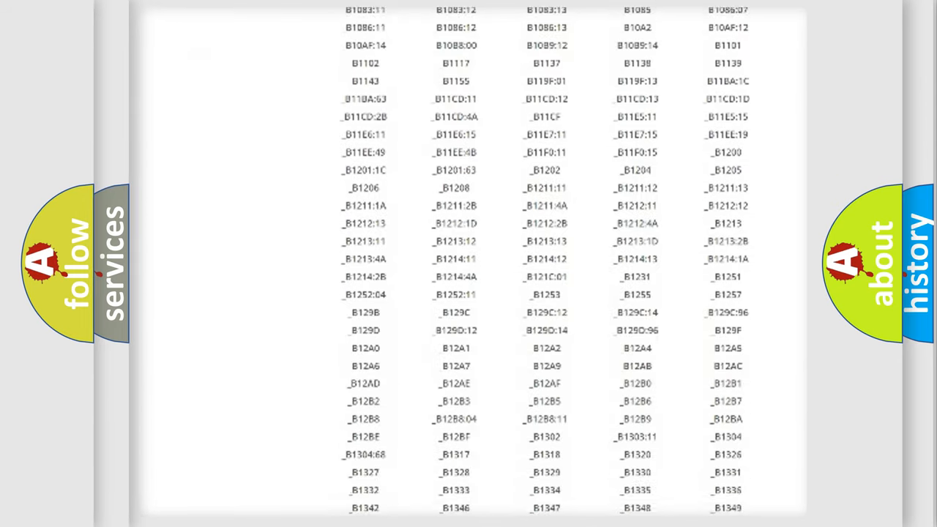
{"action": "scroll", "scroll_direction": "down", "scroll_amount": 3}
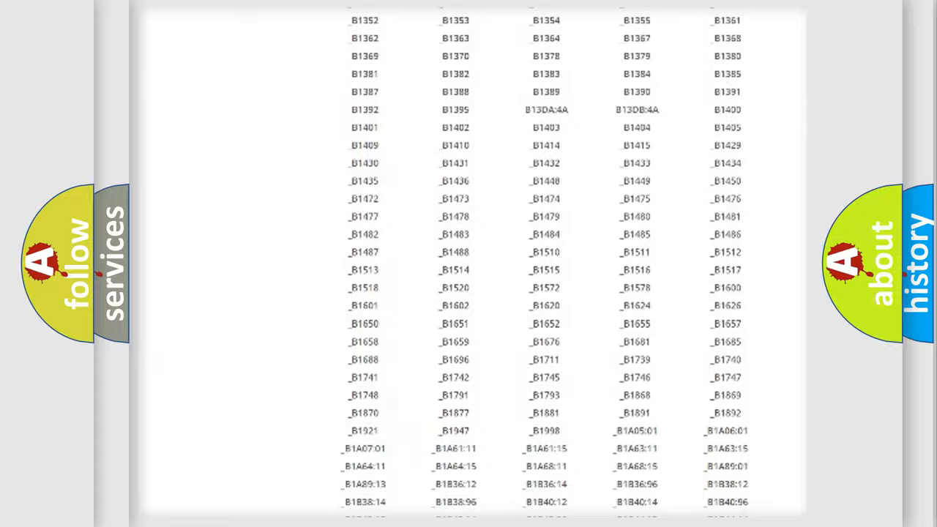